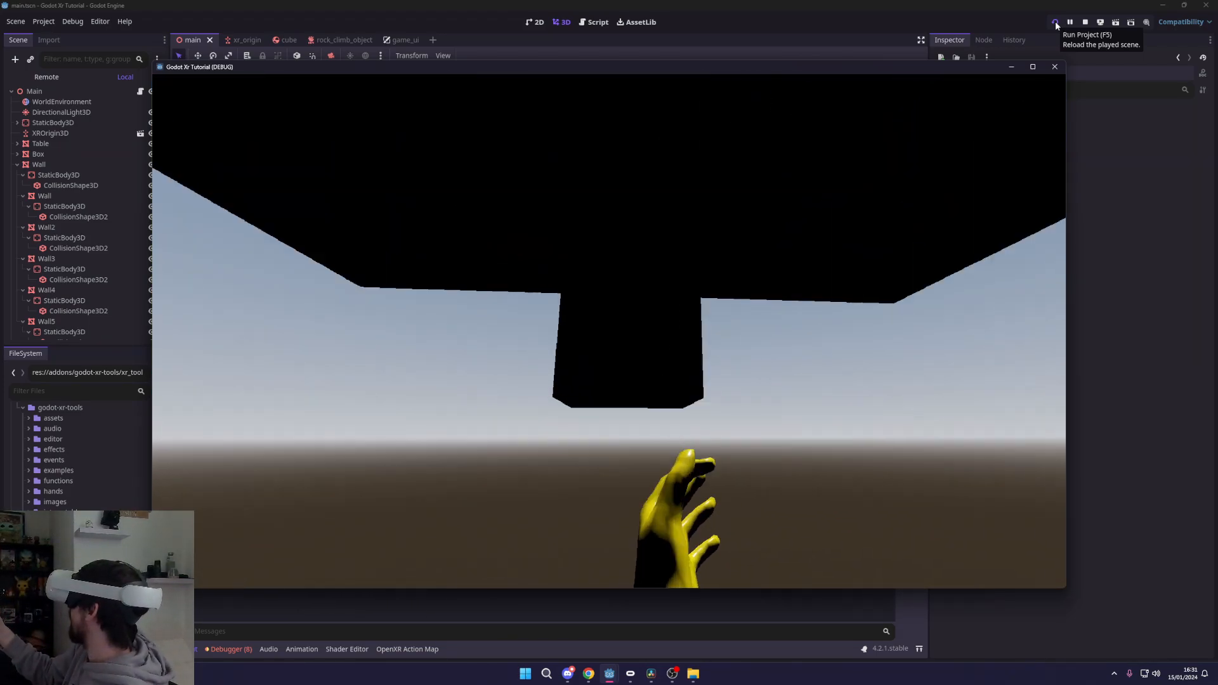
Stop the running VR test session and return to the editor.
left_click(1085, 21)
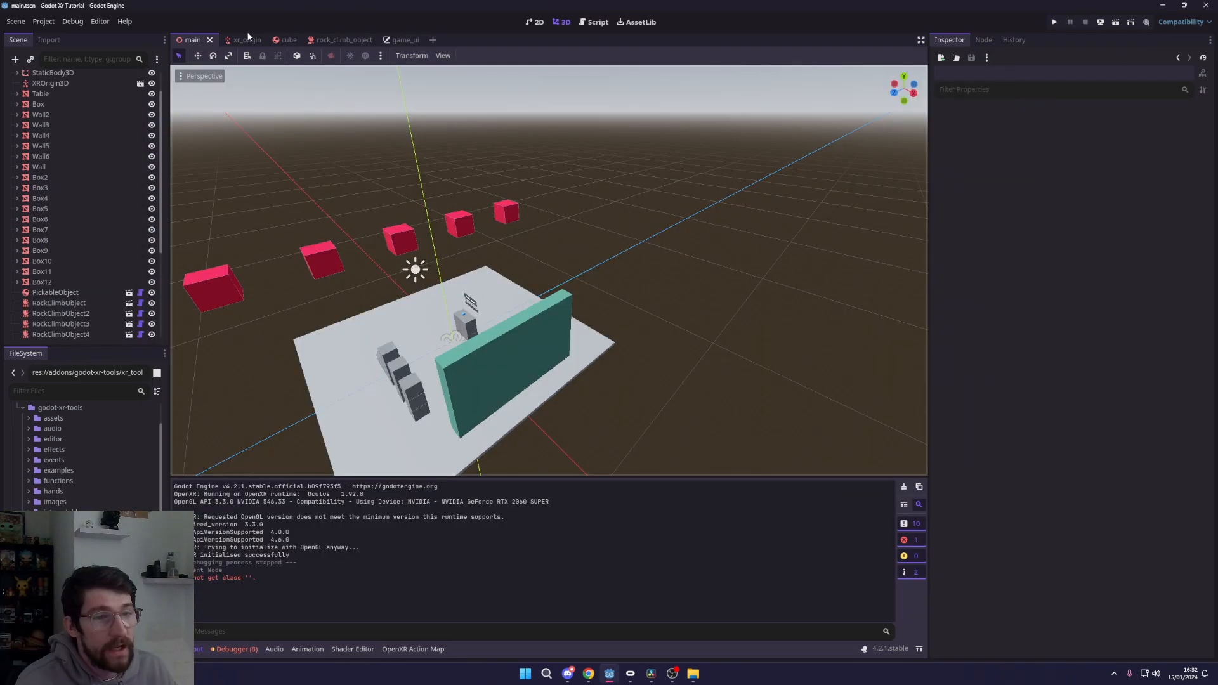
mouse_move(262, 202)
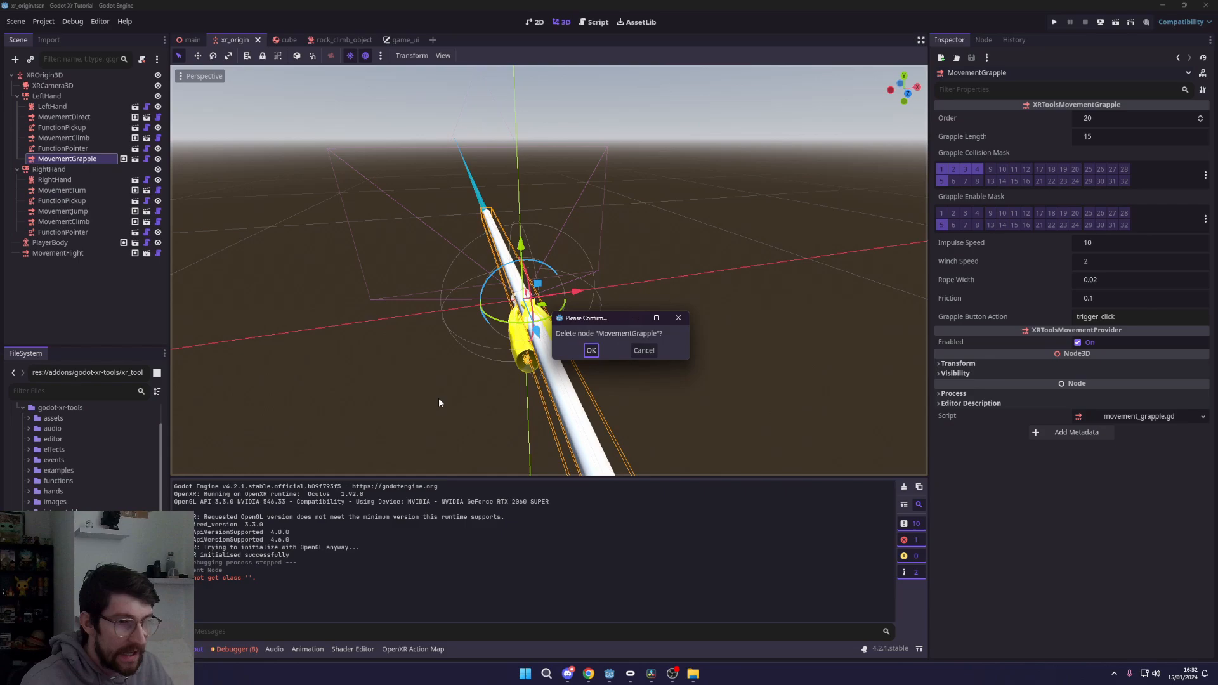
Confirm deleting LeftHand's MovementGrapple, disable MovementFlight, and save xr_origin.
left_click(590, 351)
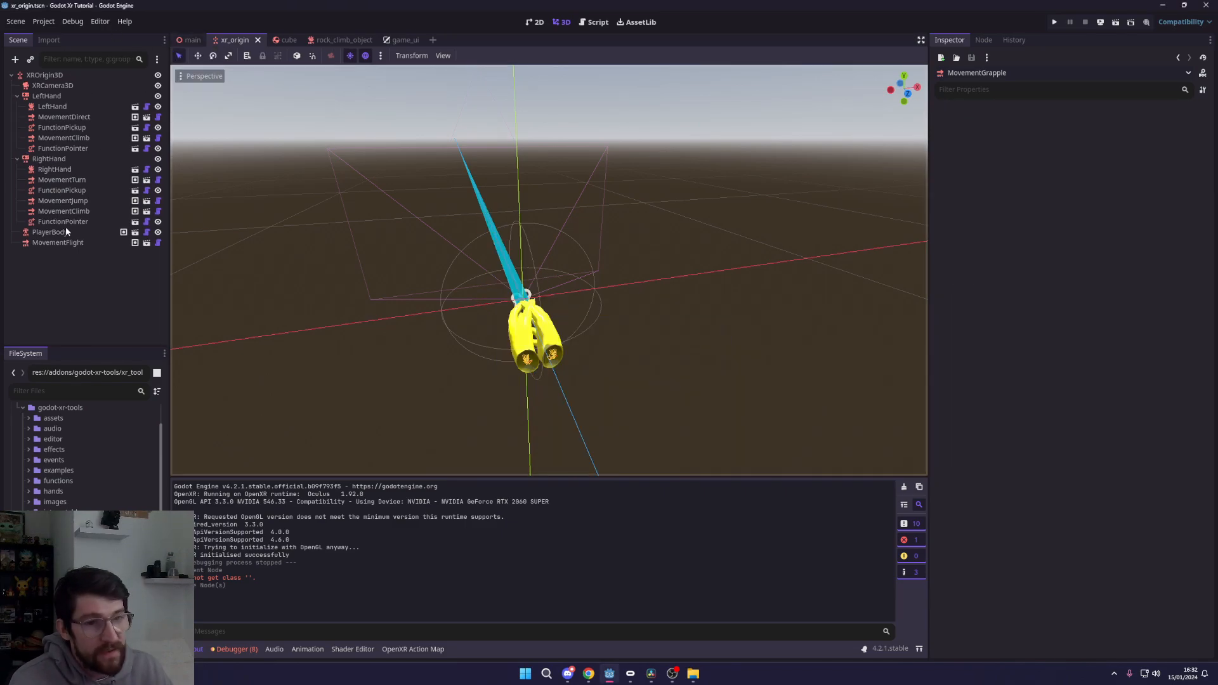
left_click(57, 241)
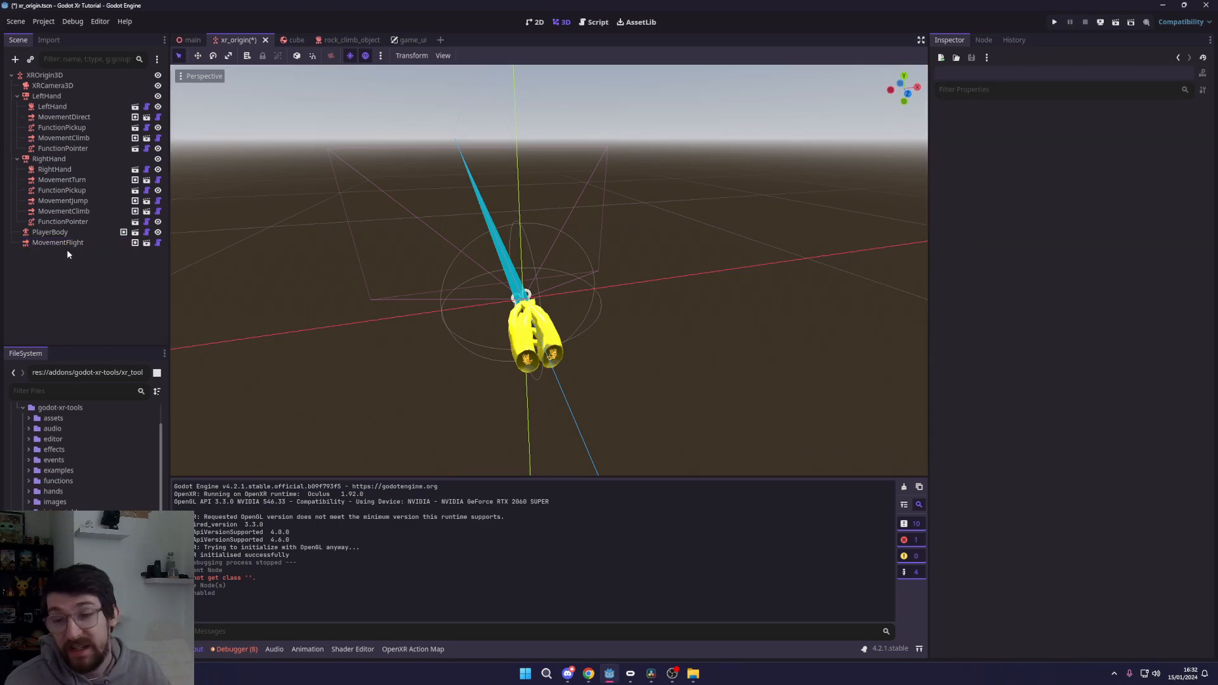
left_click(57, 241)
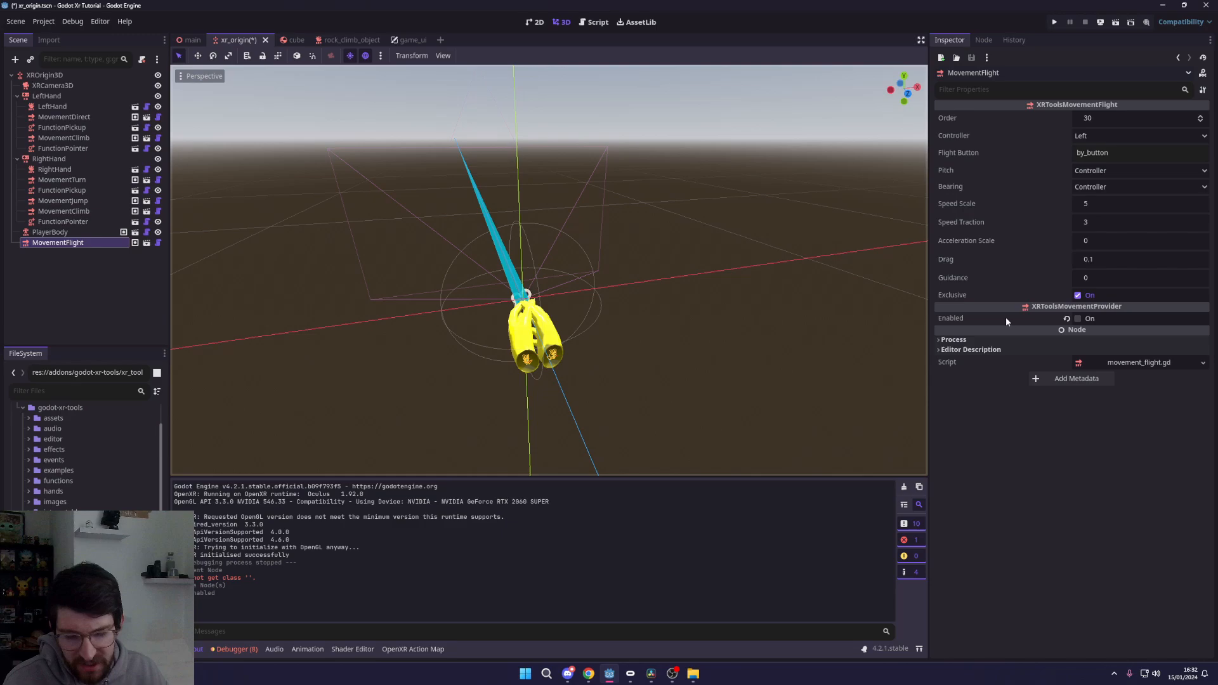
key("ctrl+s")
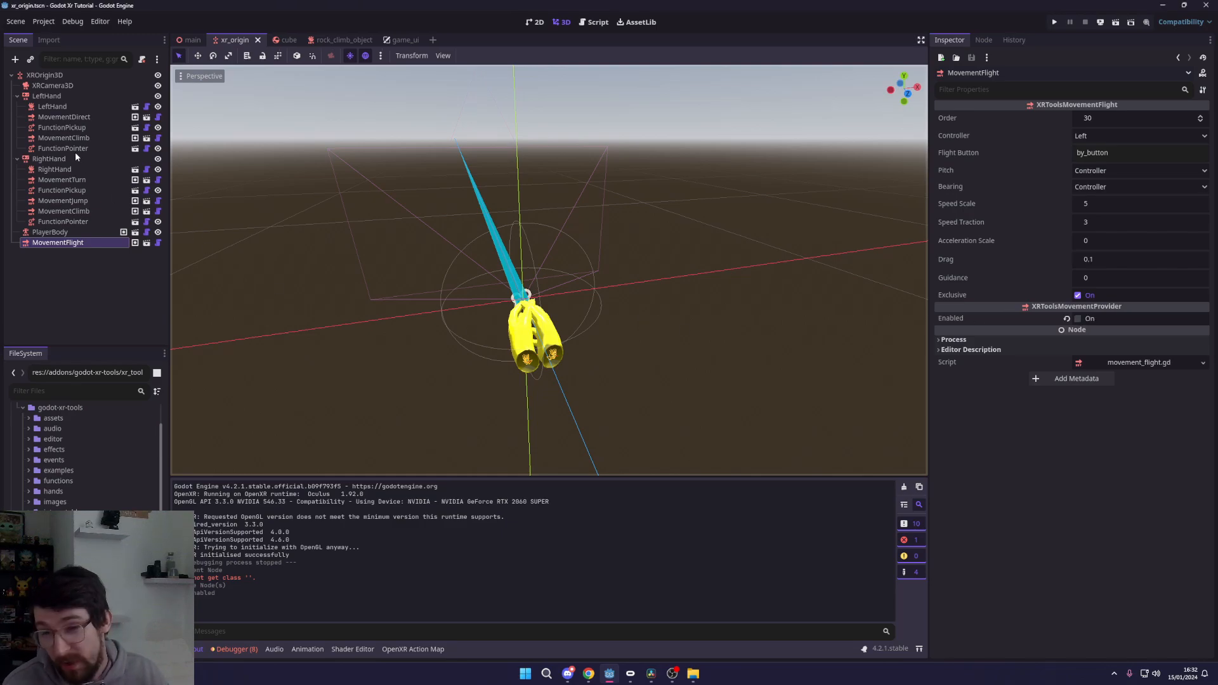
mouse_move(48, 159)
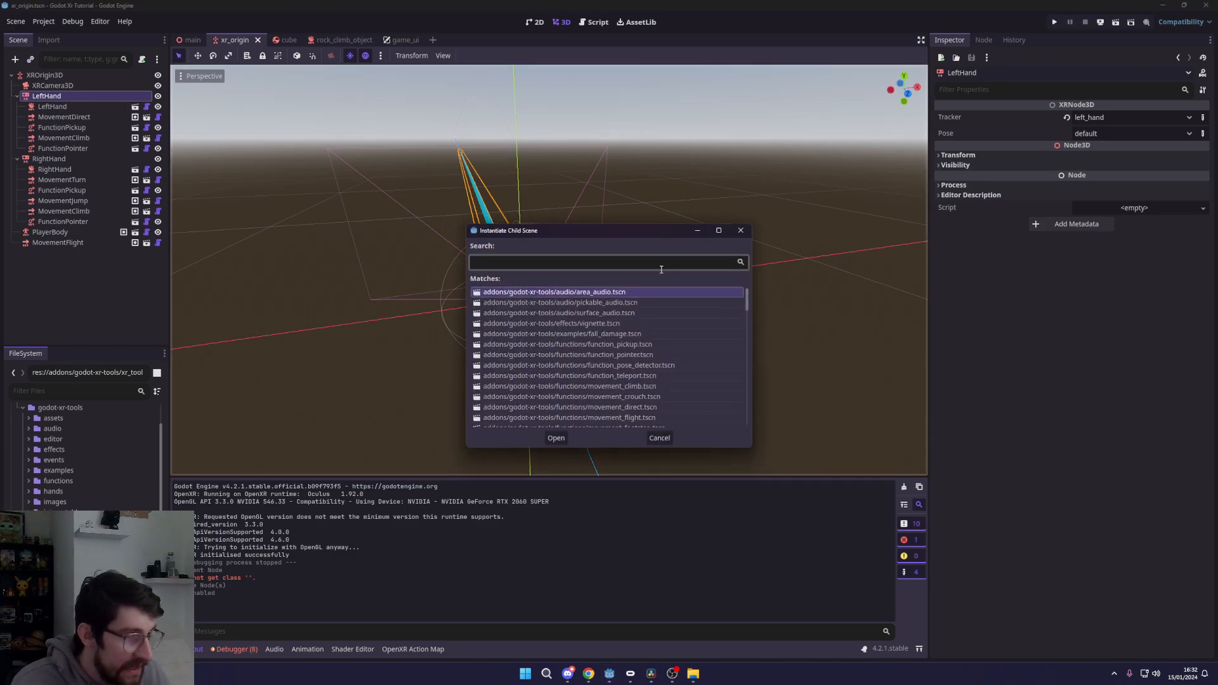
Instantiate movement_grapple.tscn as a child of LeftHand via the 'gra' search.
type("gra")
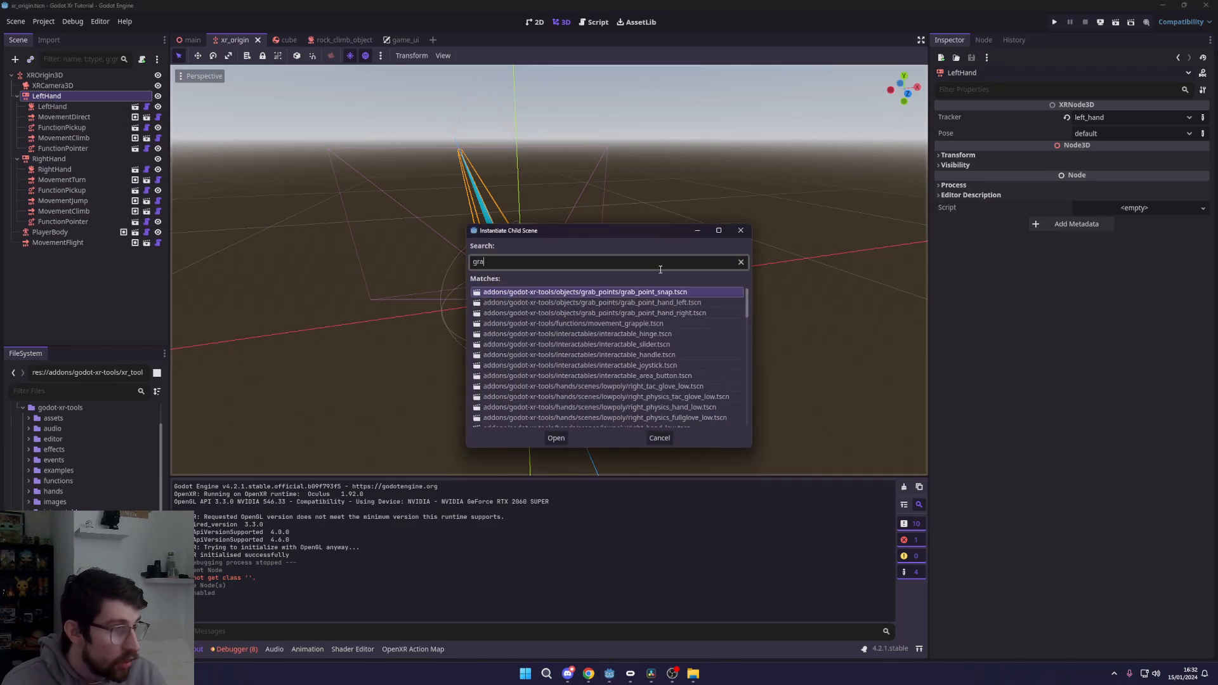
left_click(556, 438)
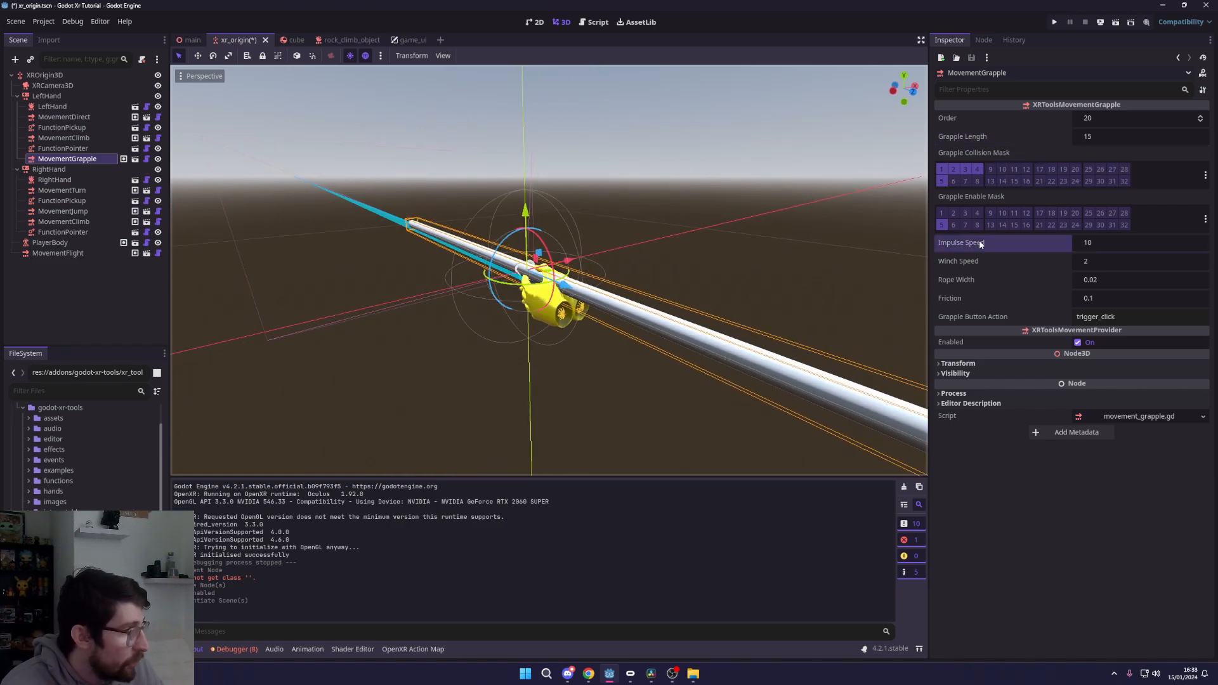
Set the grapple's Impulse Speed to 6, Winch Speed to 1 and Rope Width to 0.04.
left_click(1139, 243)
type("6")
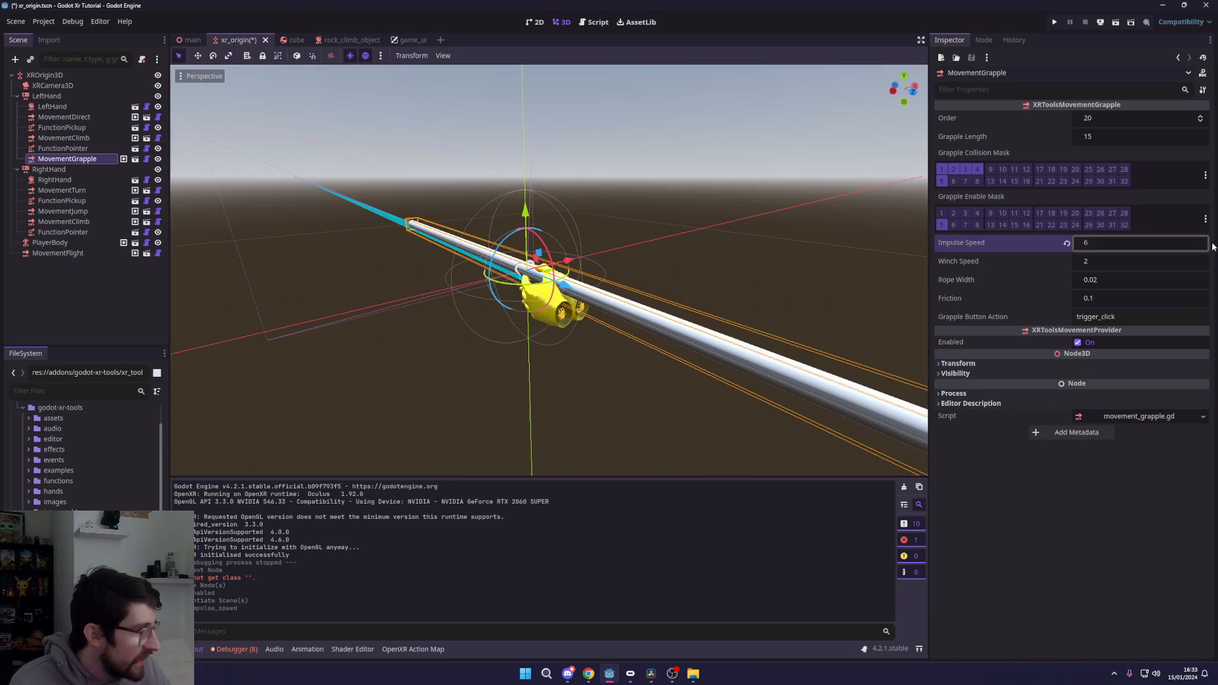
left_click(1138, 261)
type("1")
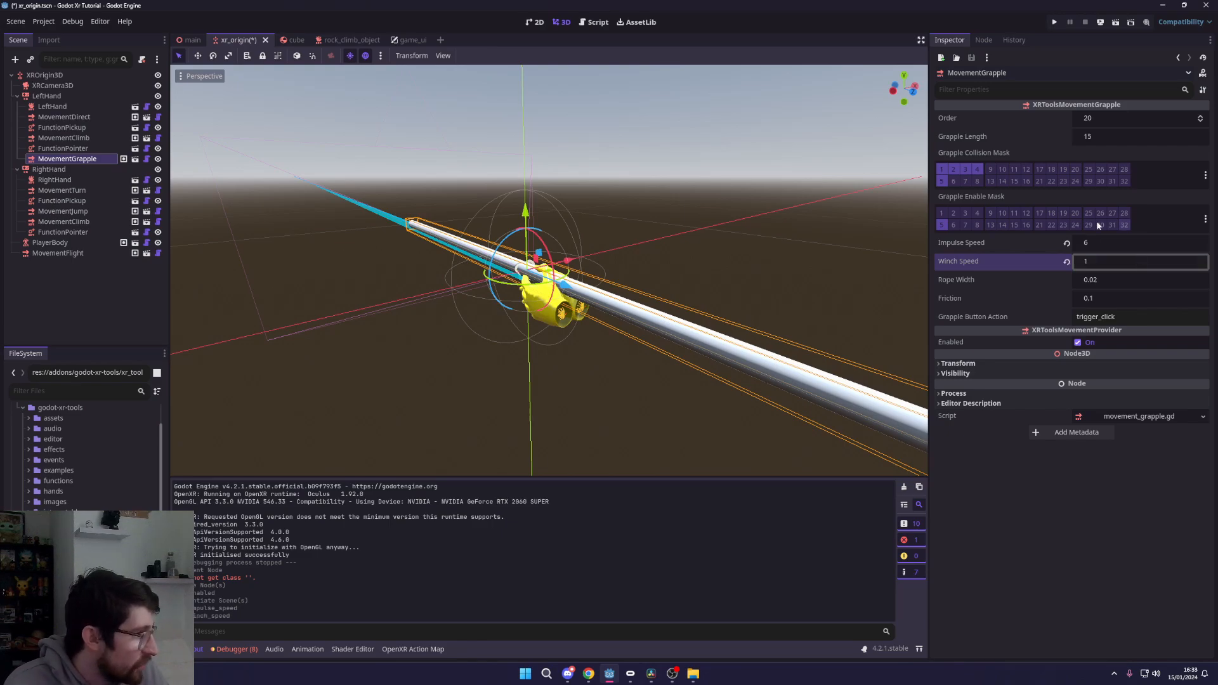
mouse_move(973, 285)
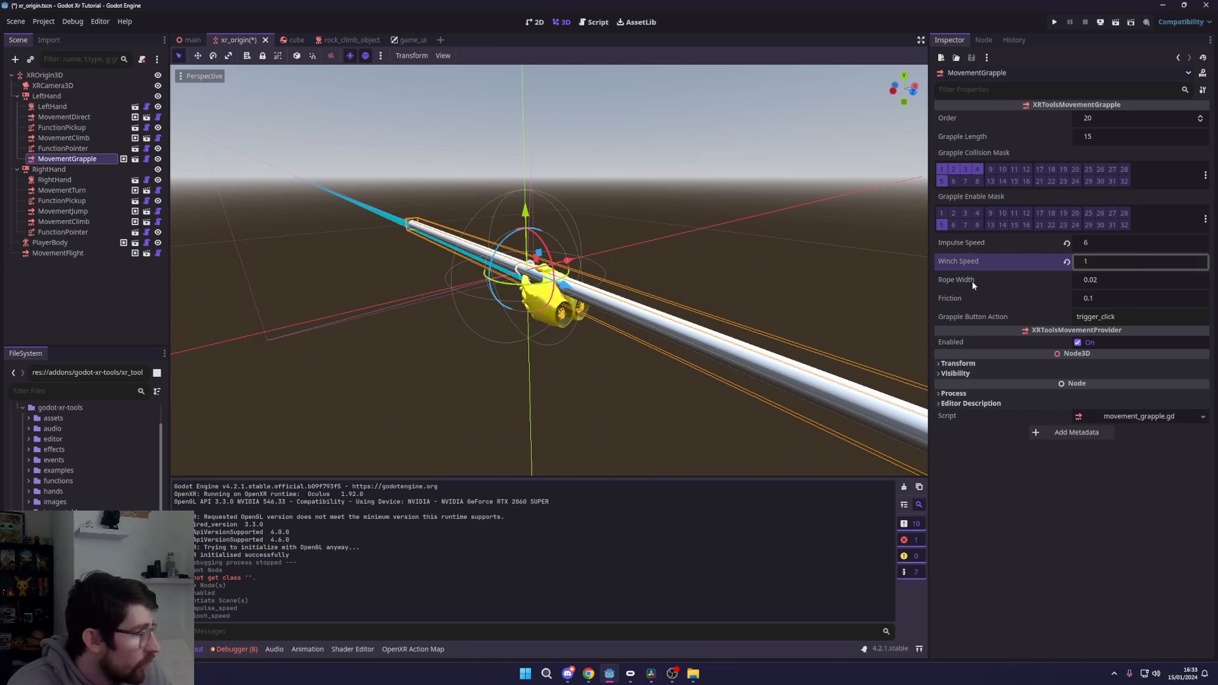
left_click(1139, 279)
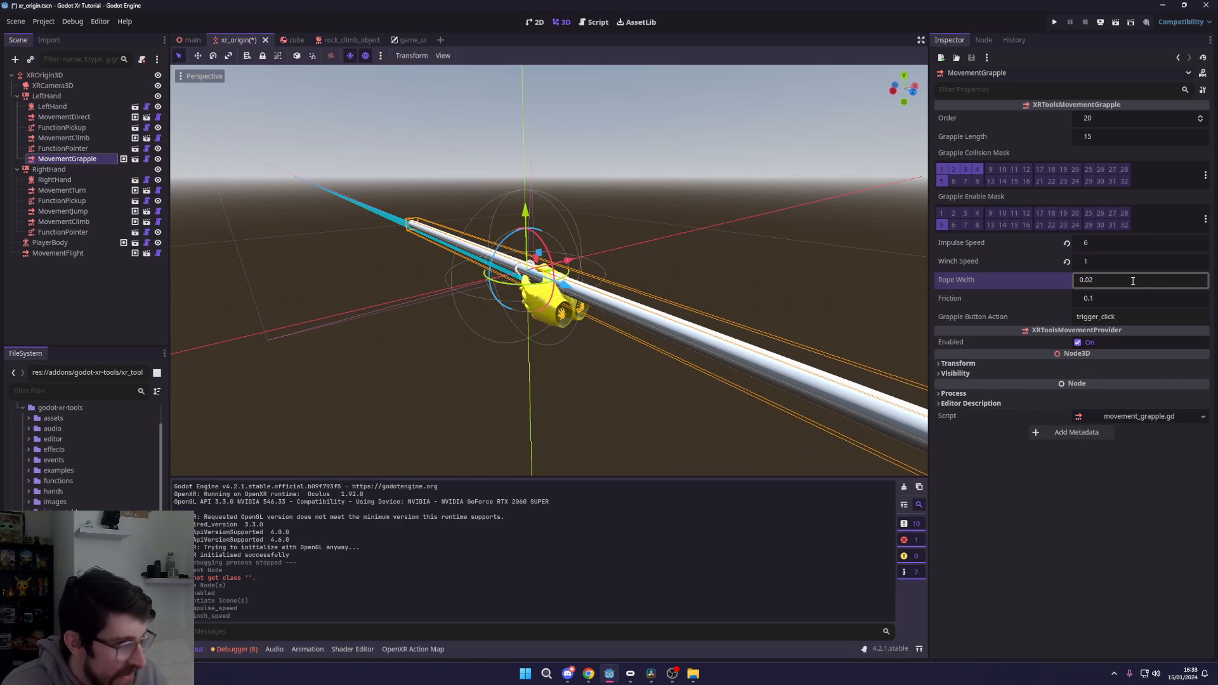
type("0.04")
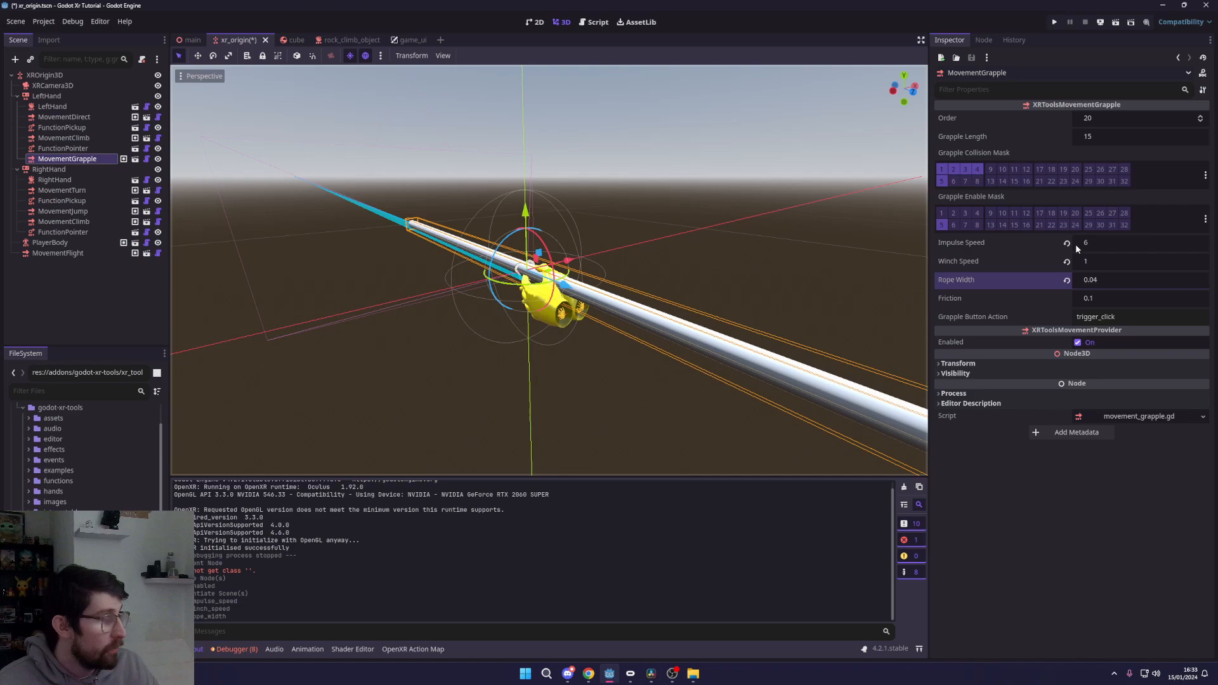
mouse_move(1003, 272)
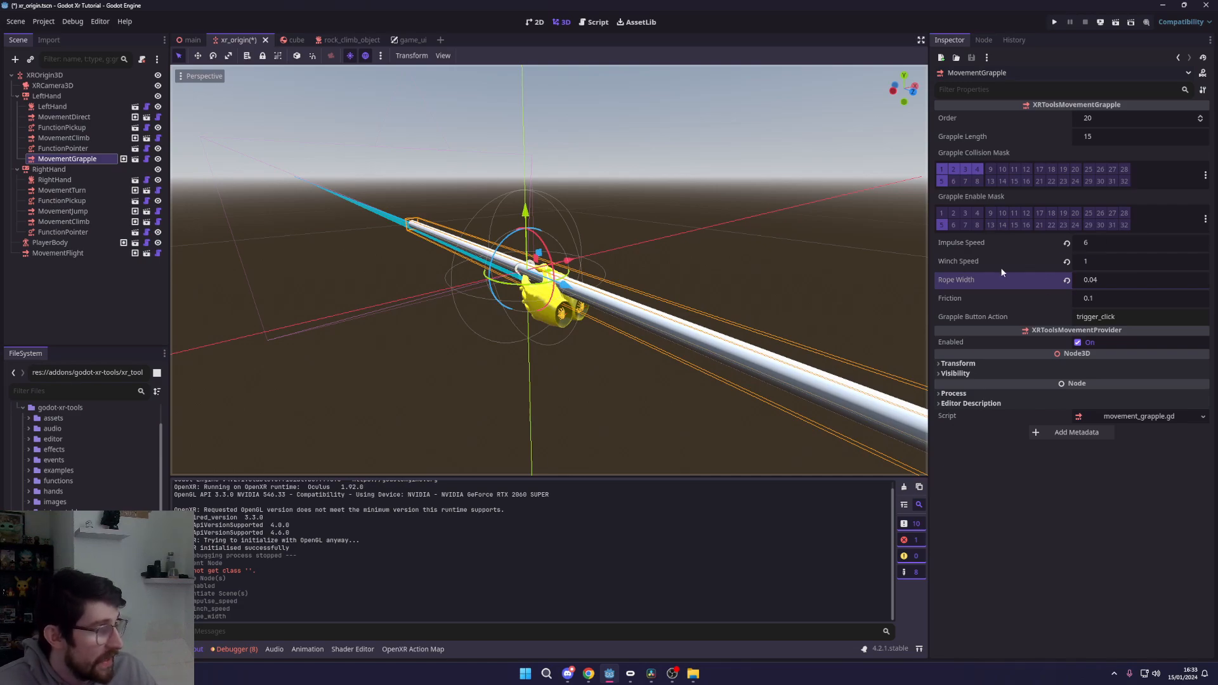
mouse_move(901, 163)
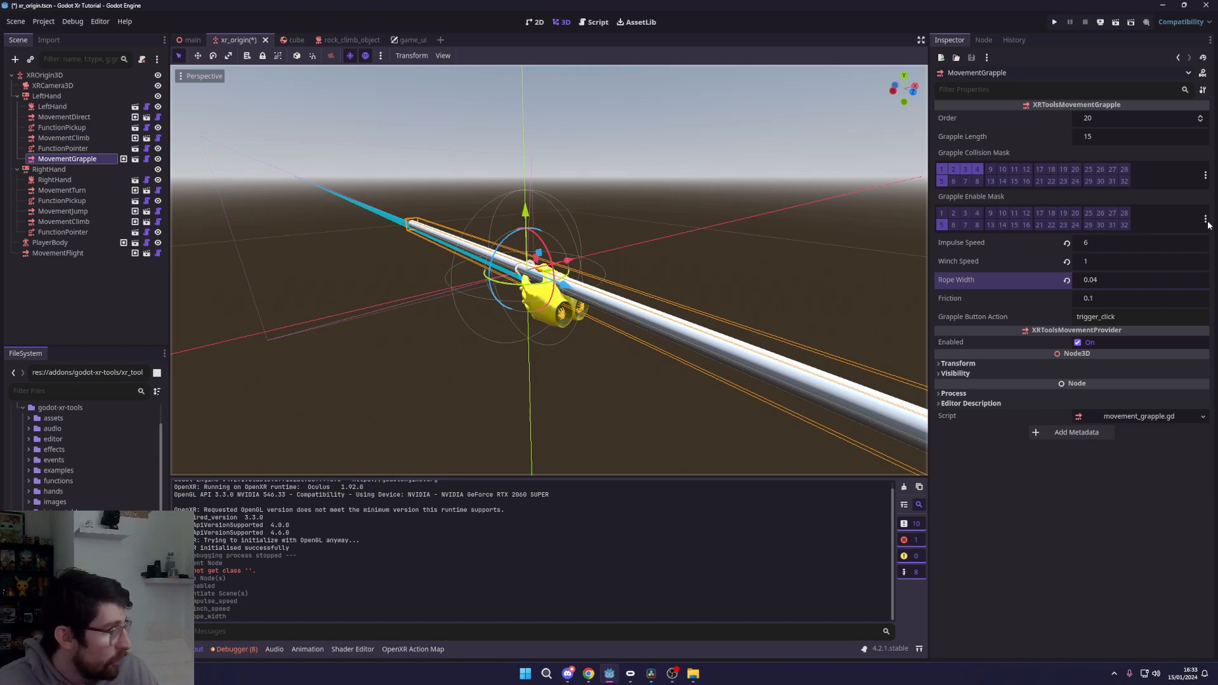
Set the grapple's collision mask to the Grappling Target layer only.
left_click(1205, 225)
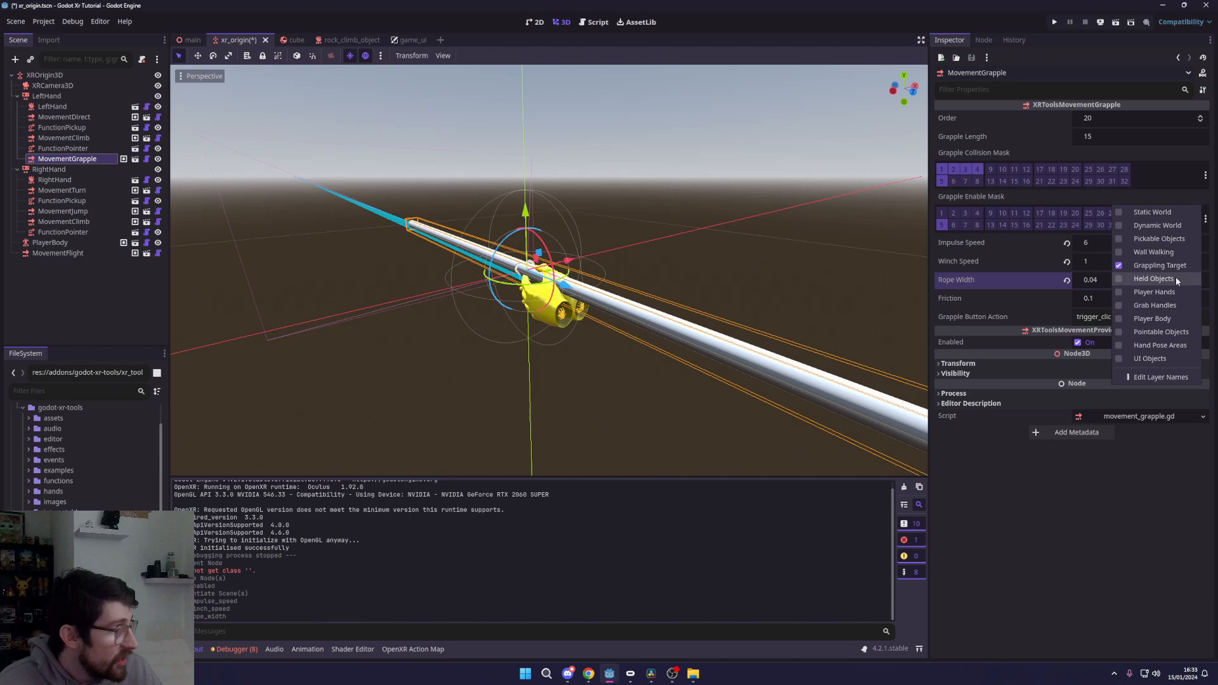
mouse_move(1160, 265)
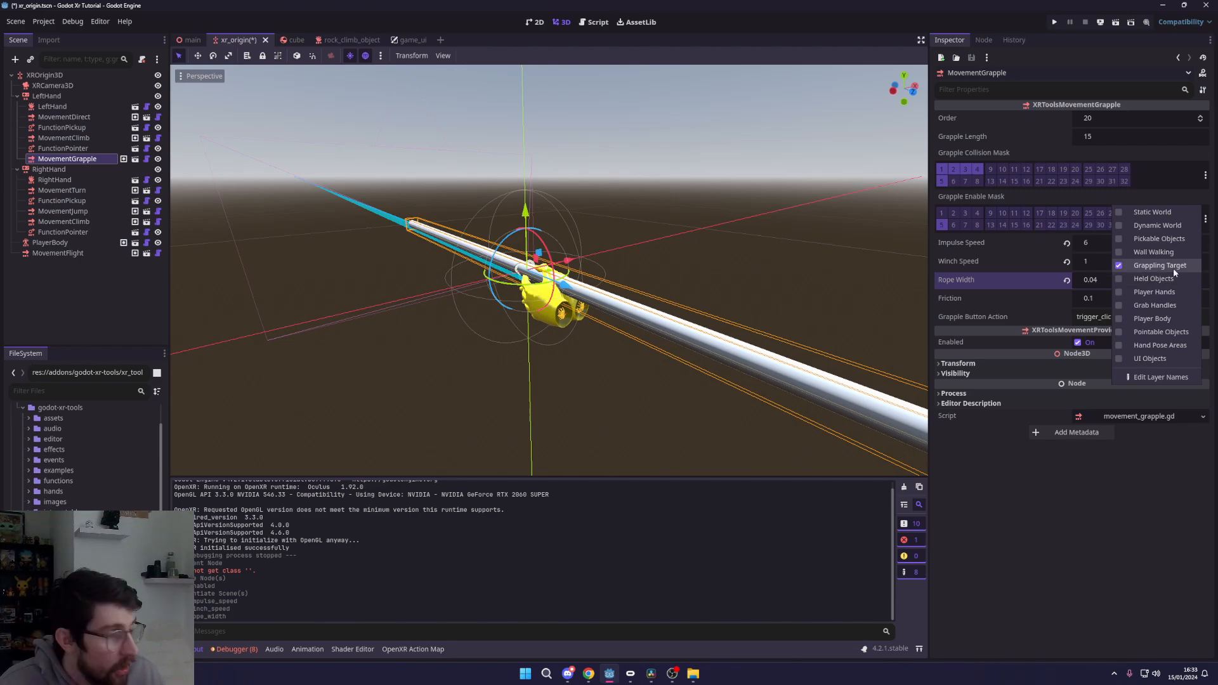
left_click(1206, 218)
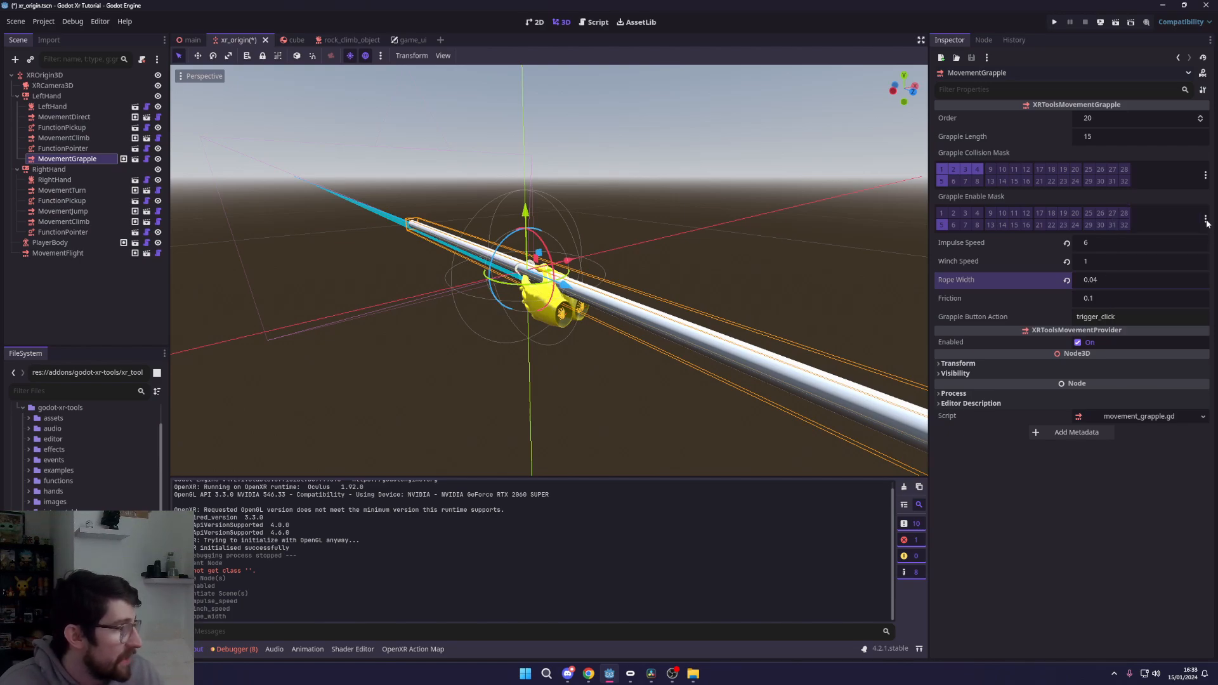
left_click(1204, 221)
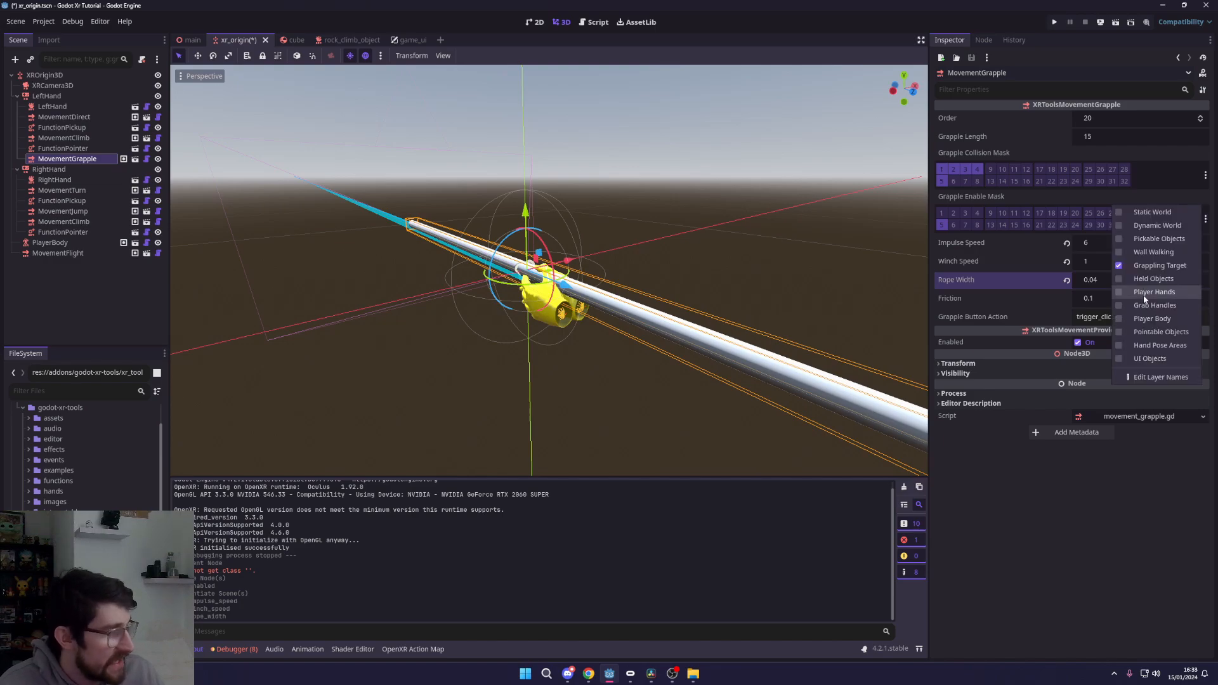
left_click(43, 22)
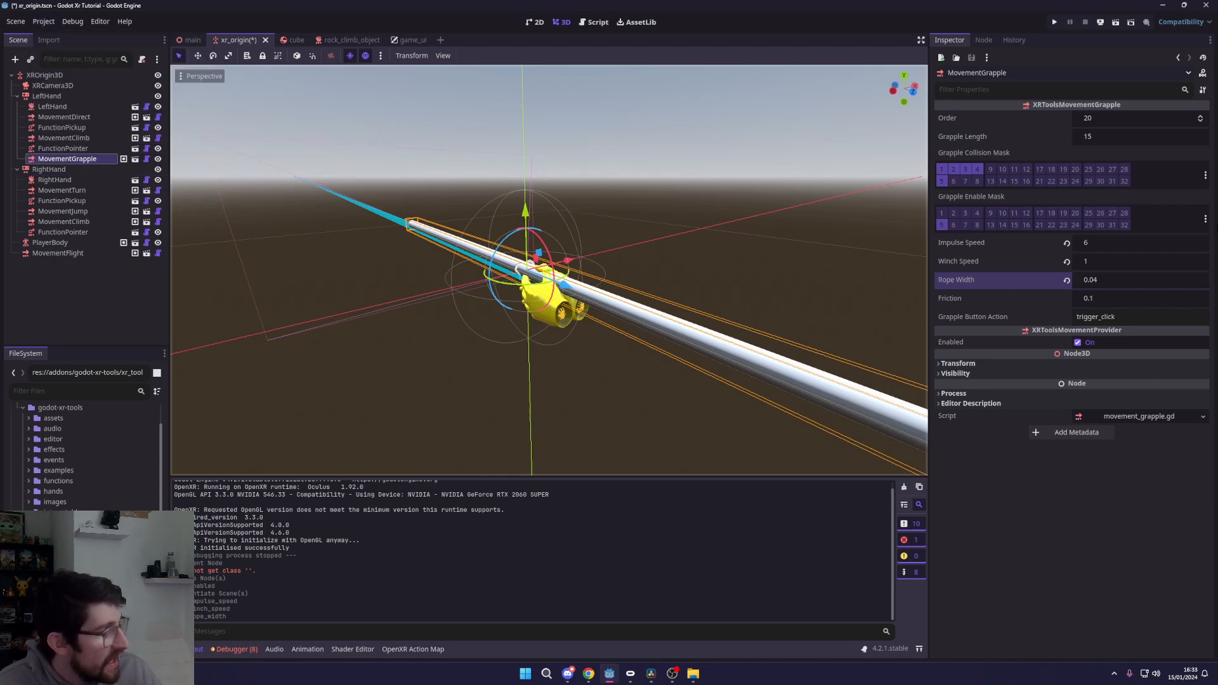
left_click(1205, 218)
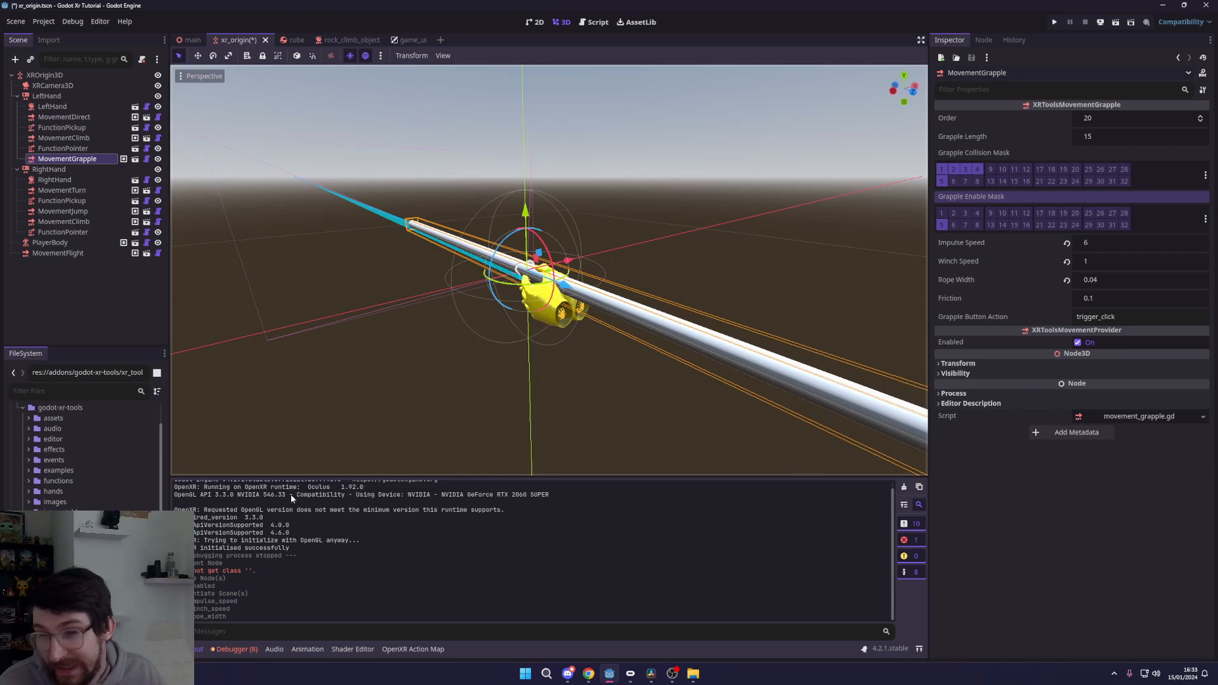
left_click(48, 169)
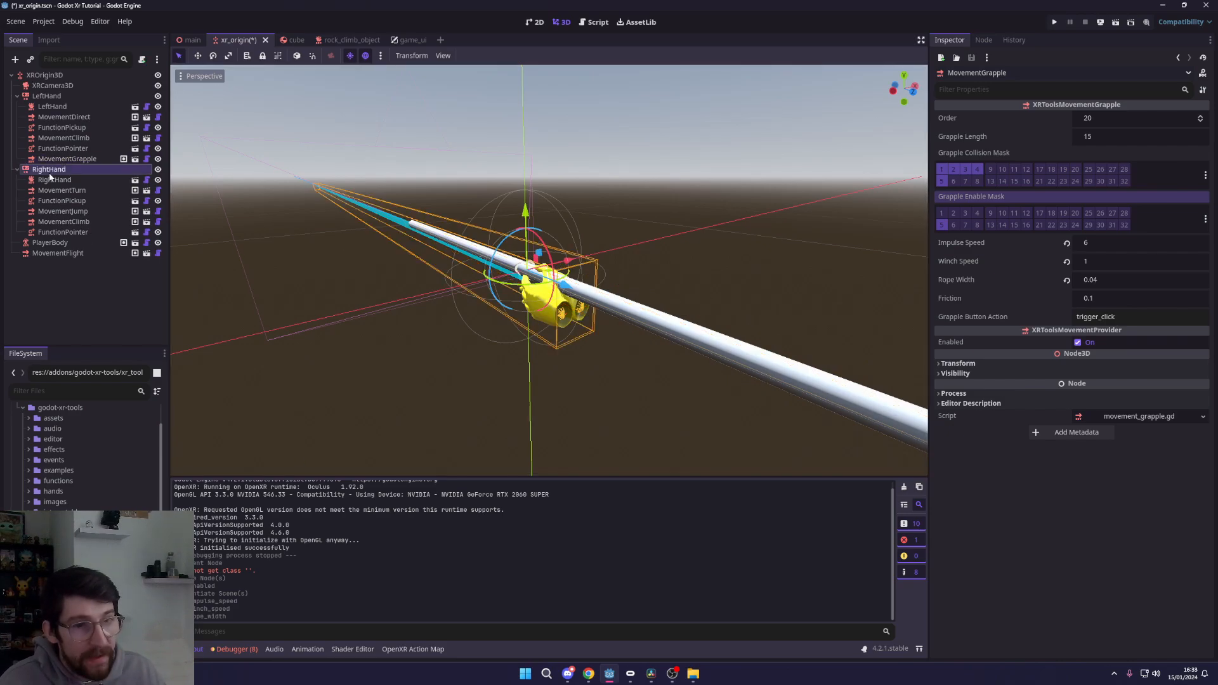
Copy LeftHand's MovementGrapple under RightHand, save xr_origin, and switch to the main scene.
right_click(50, 169)
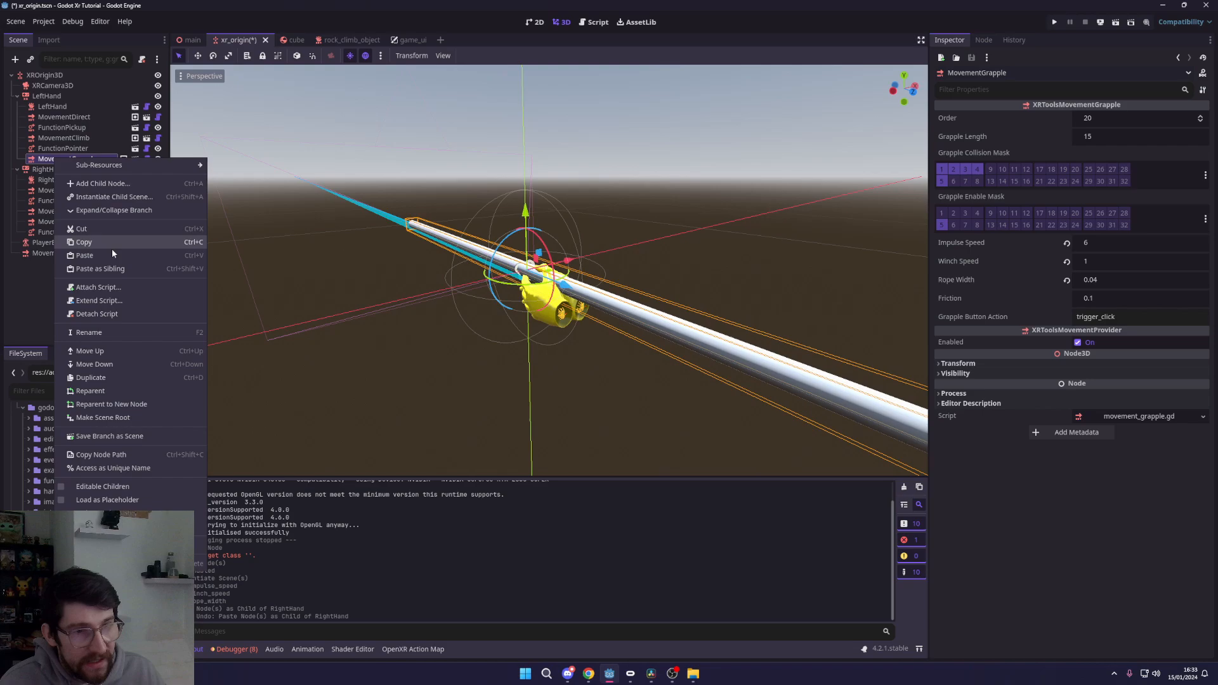
right_click(43, 169)
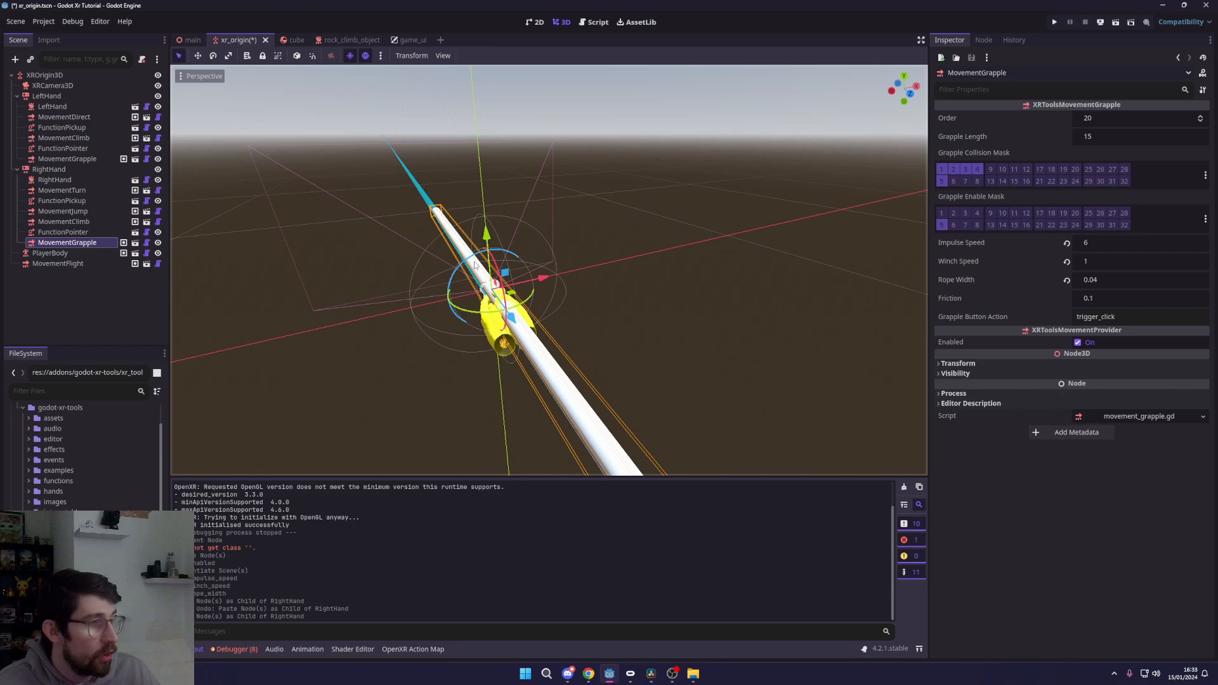
key("ctrl+s")
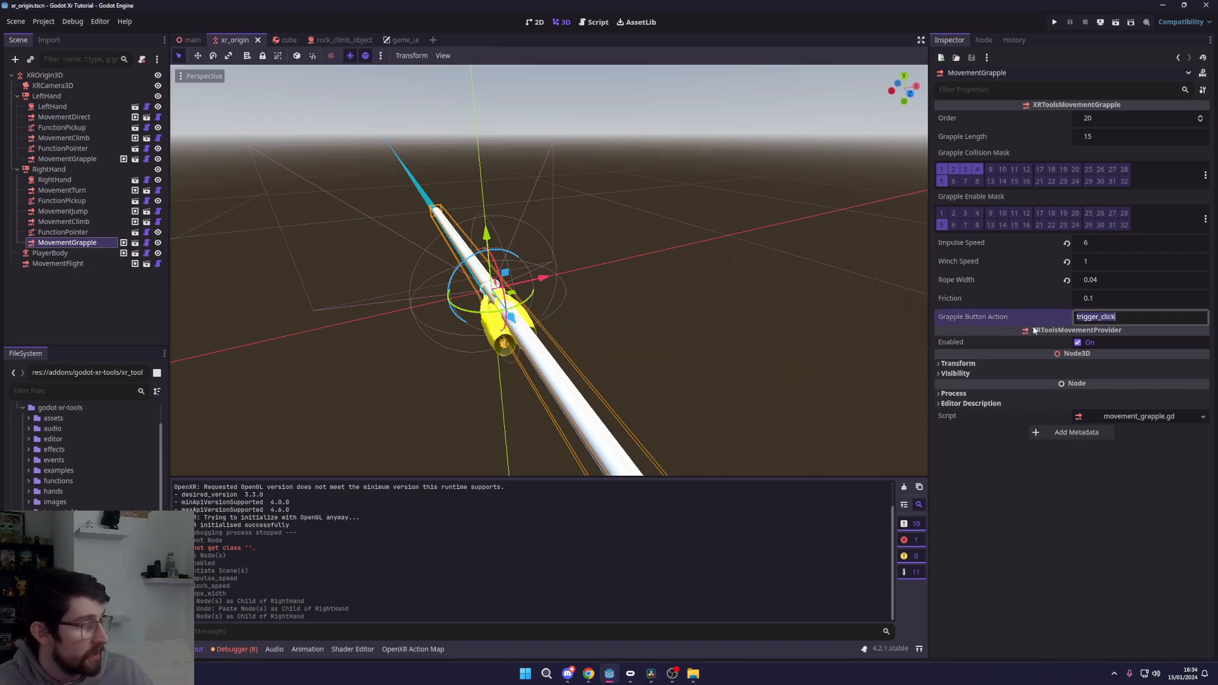
mouse_move(678, 278)
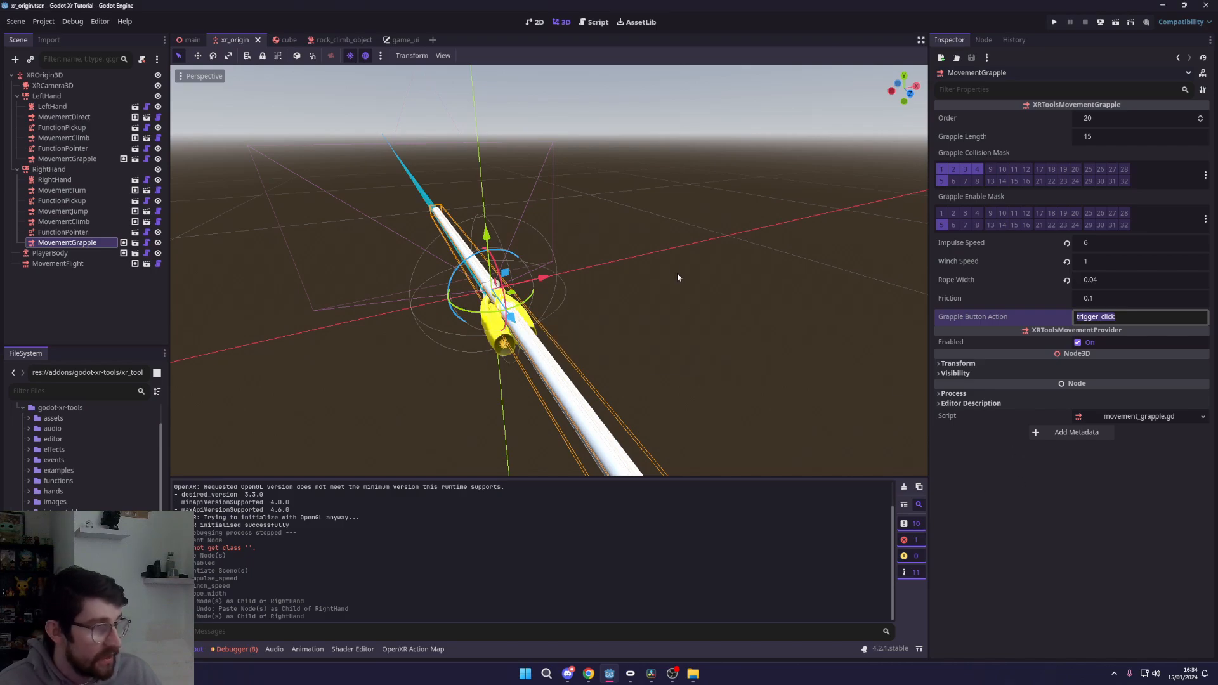
left_click(191, 40)
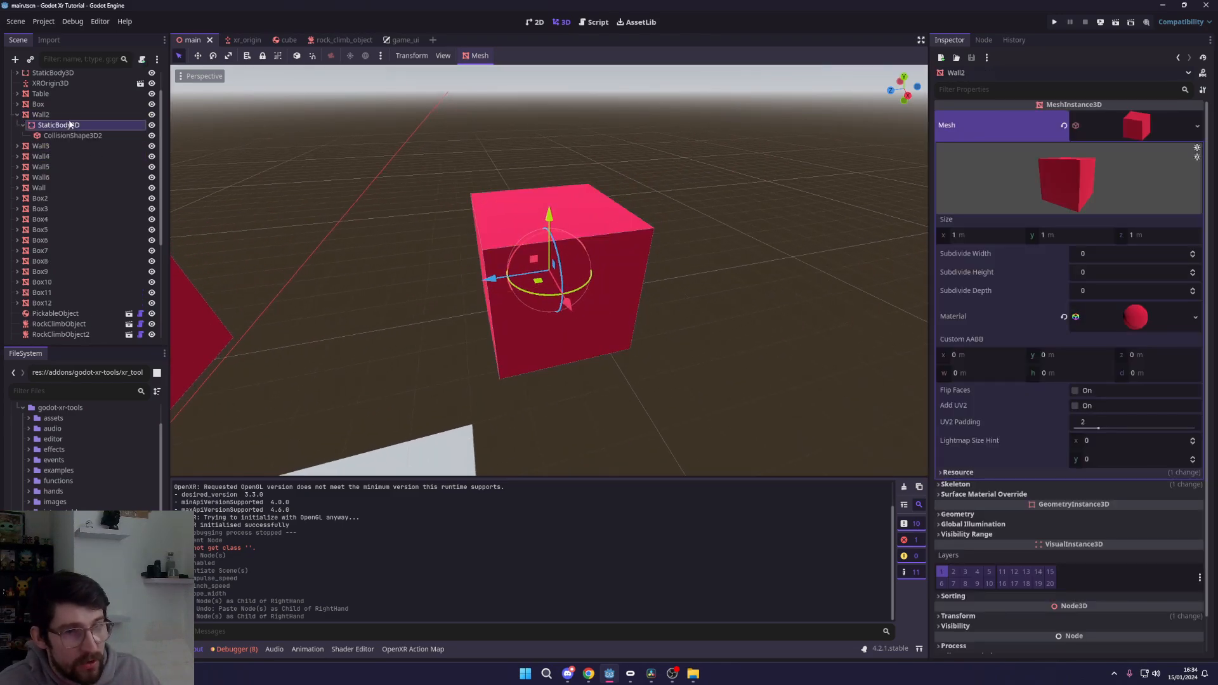
Add the cube's StaticBody3D to the Grappling Target collision layer.
left_click(58, 126)
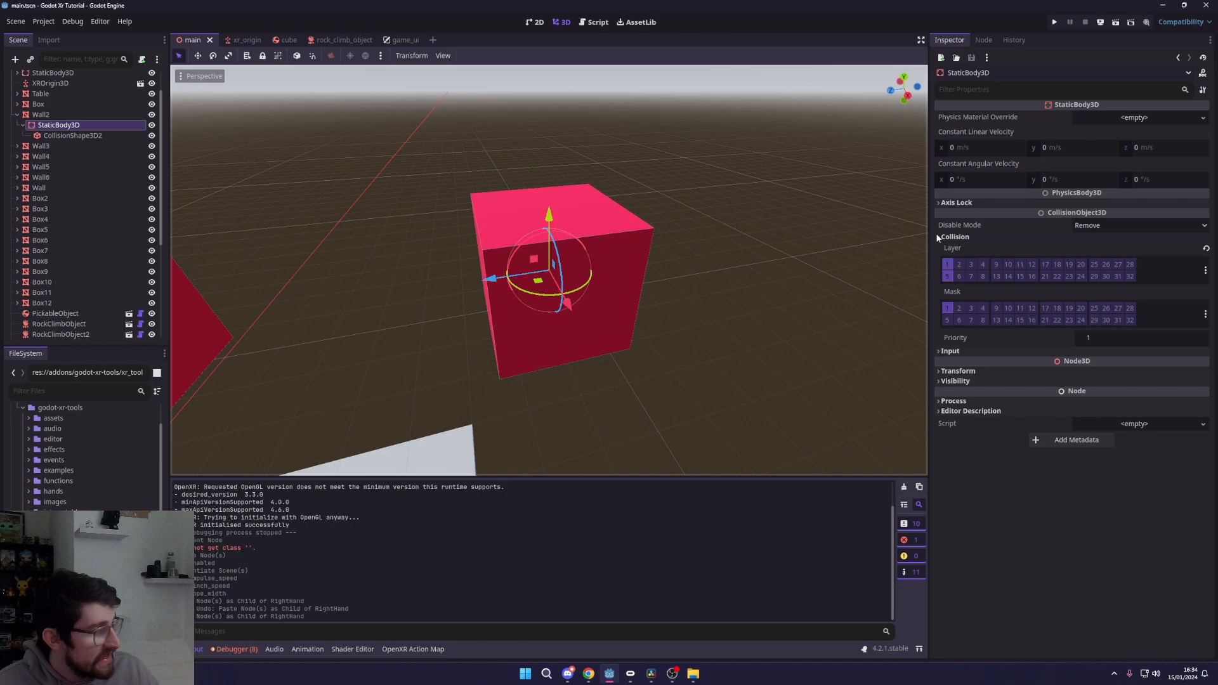
left_click(1206, 272)
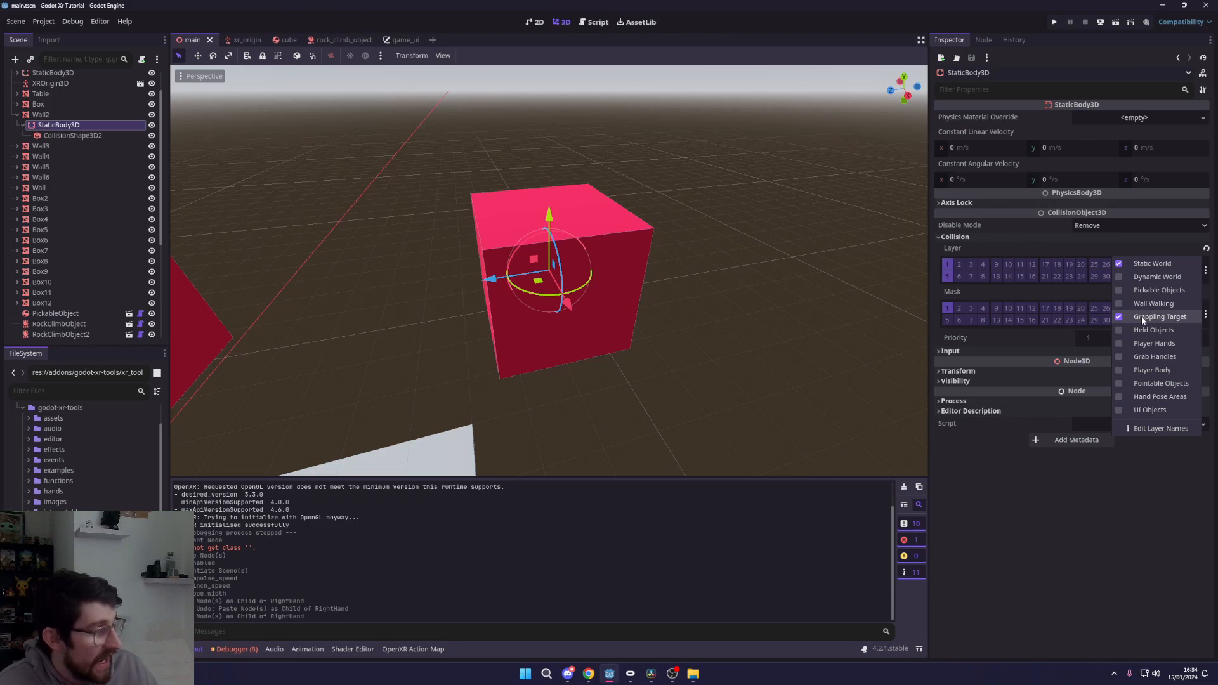
left_click(702, 354)
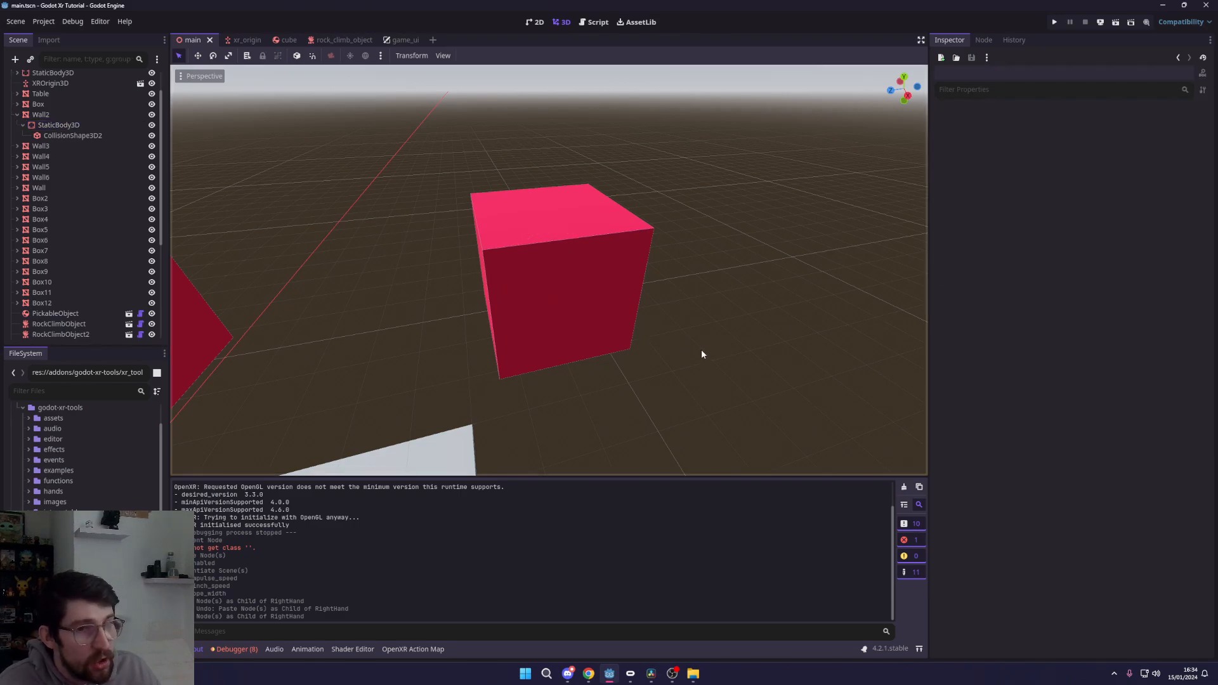
Add the floor's StaticBody3D to the Grappling Target collision layer.
left_click(69, 92)
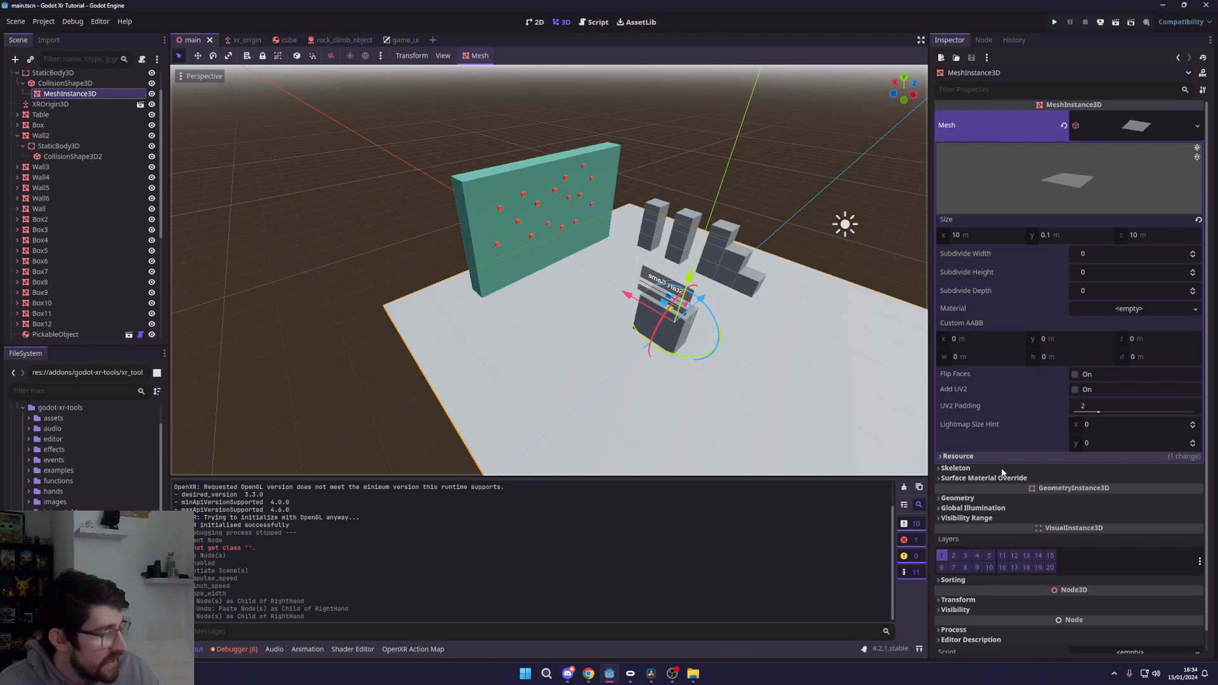
left_click(54, 73)
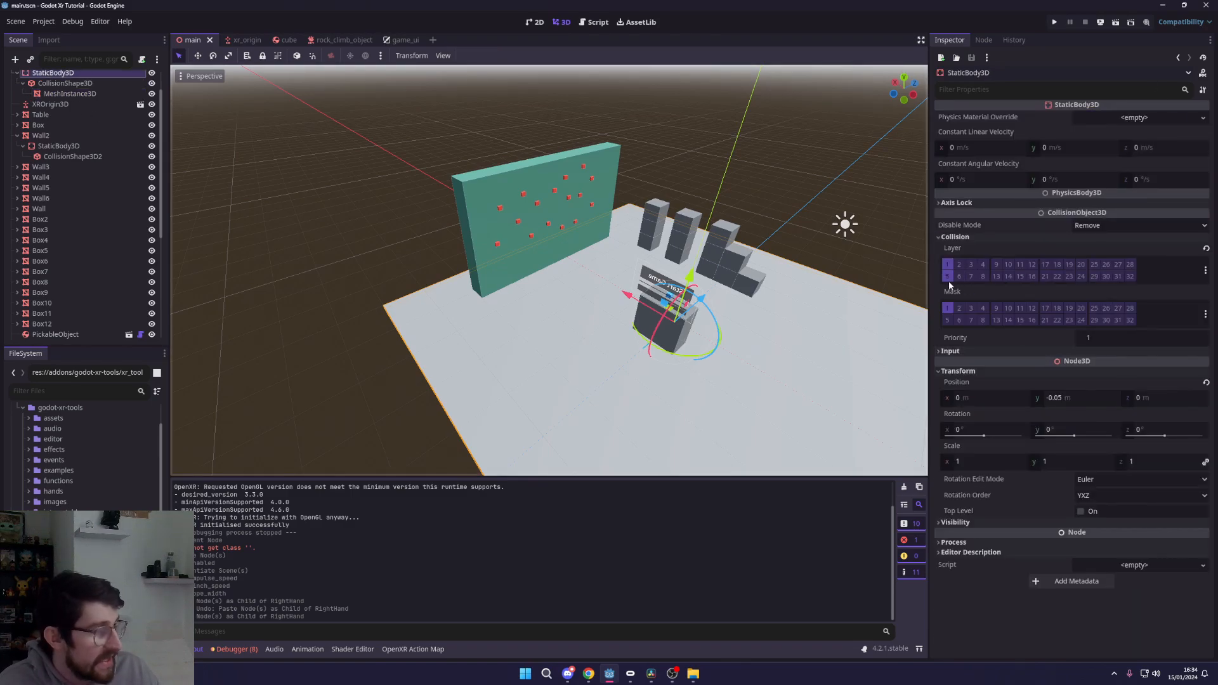
left_click(1205, 270)
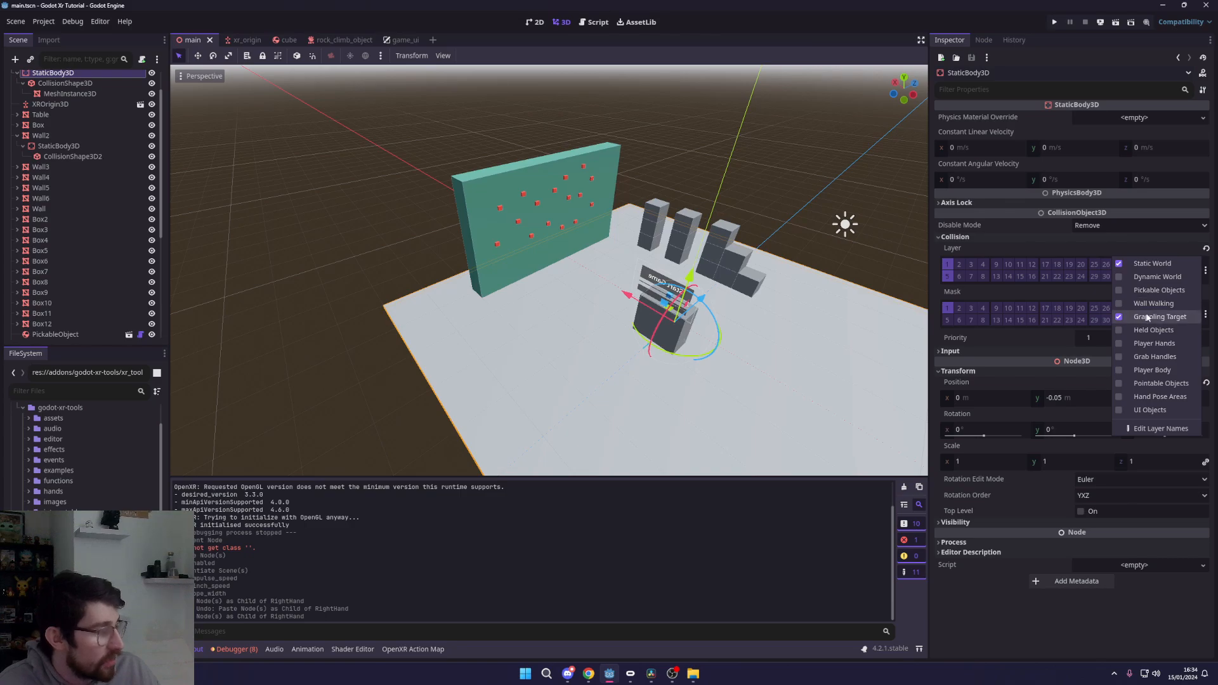
left_click(39, 209)
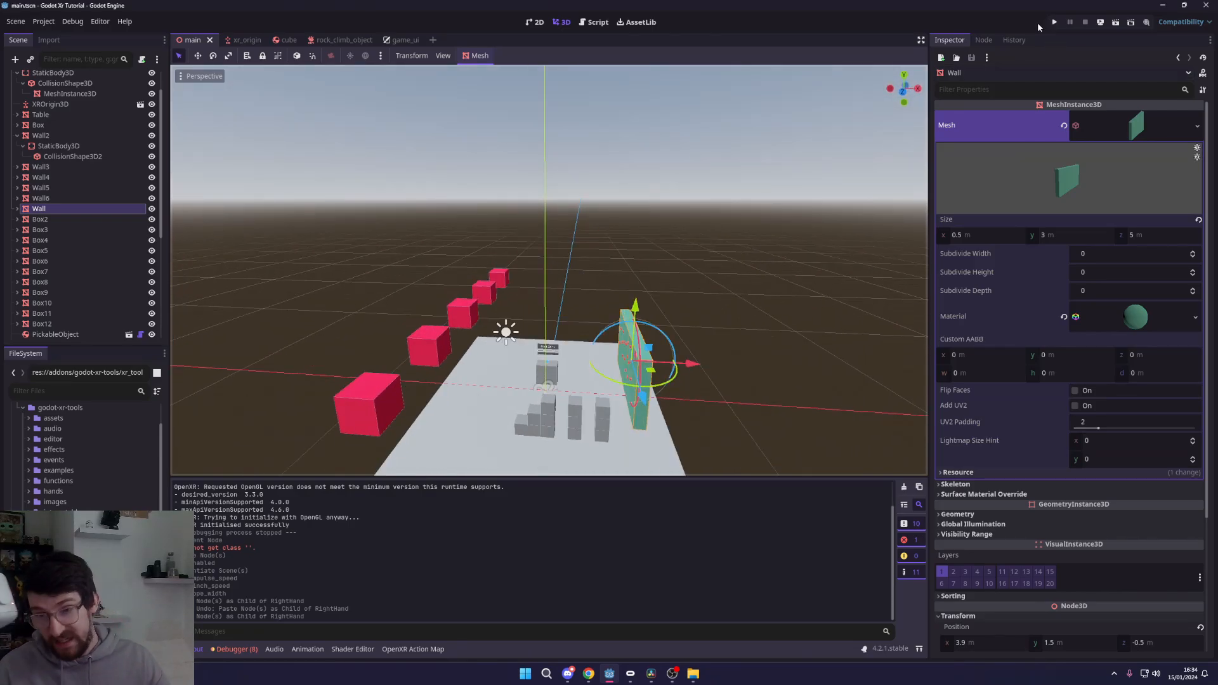
left_click(1069, 22)
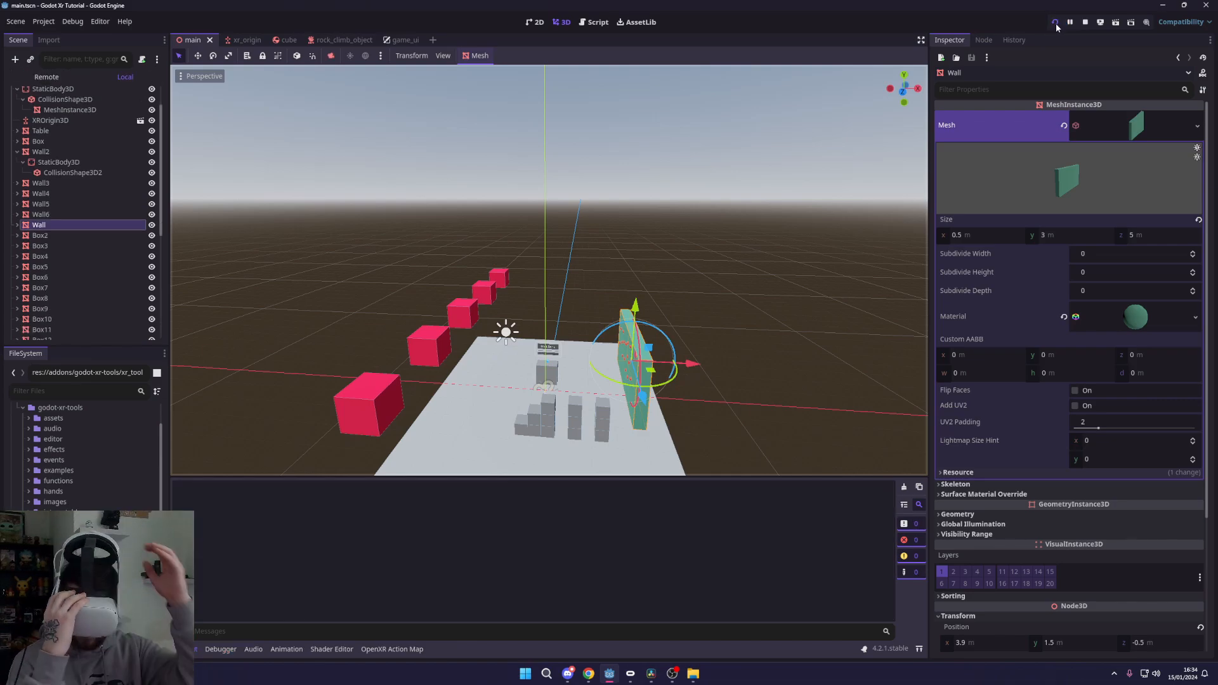
left_click(1056, 21)
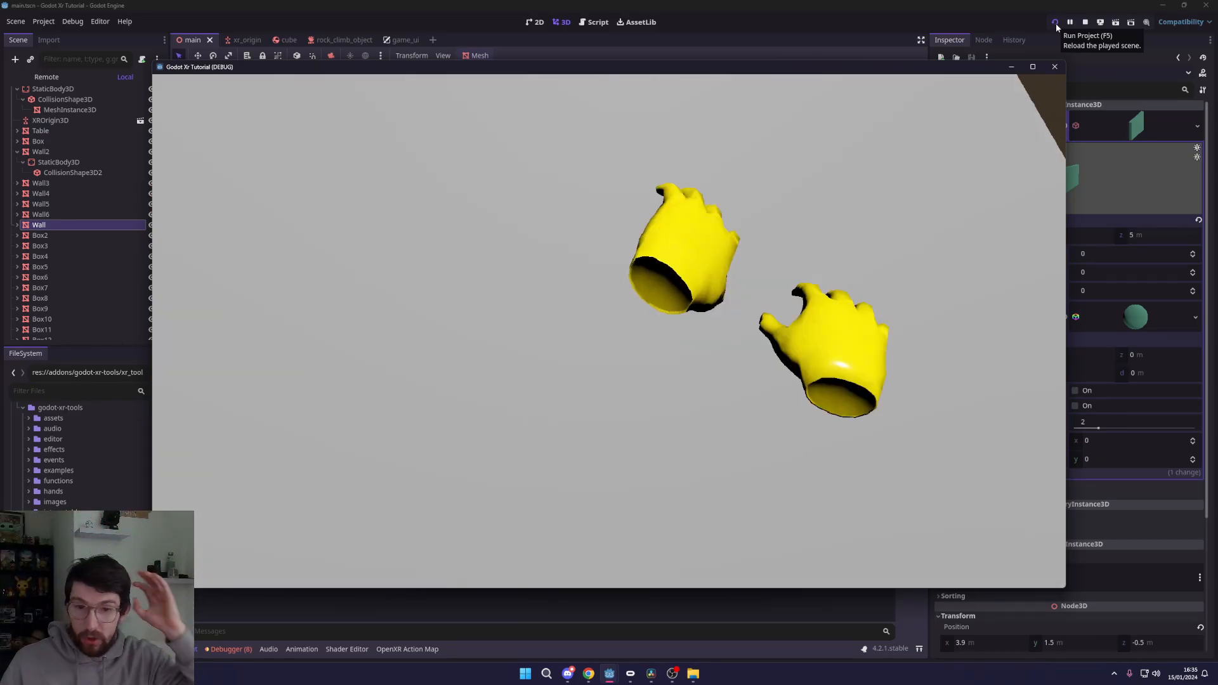
left_click(1068, 21)
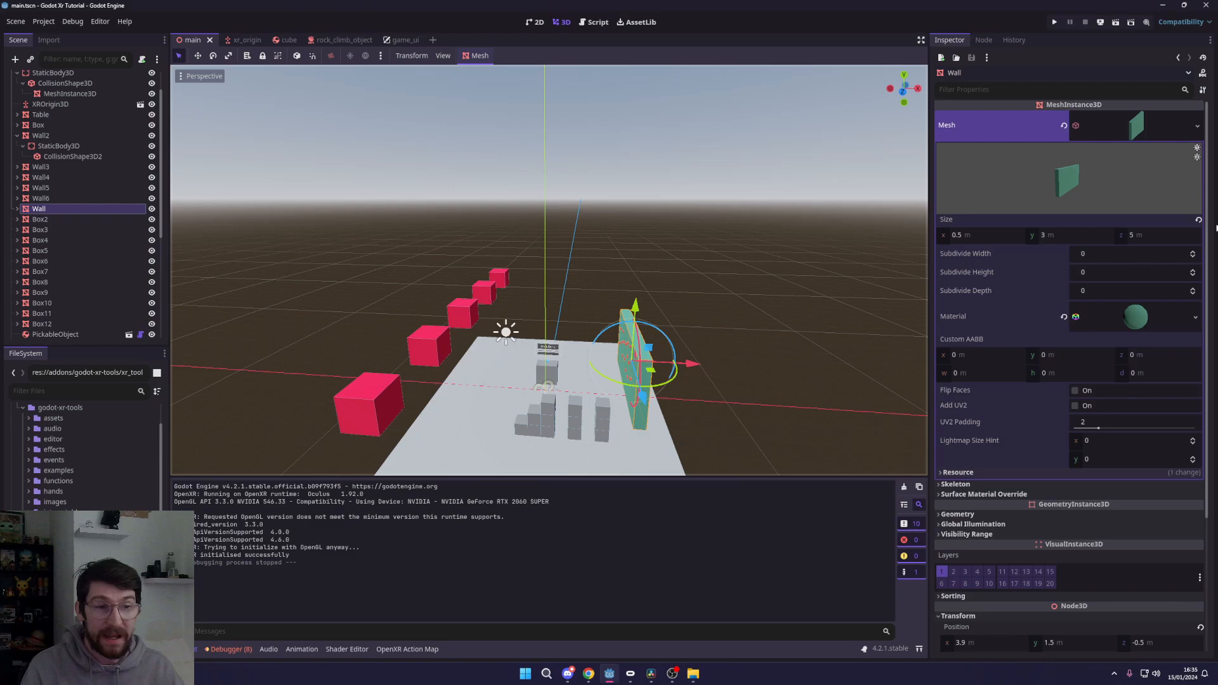
mouse_move(896, 221)
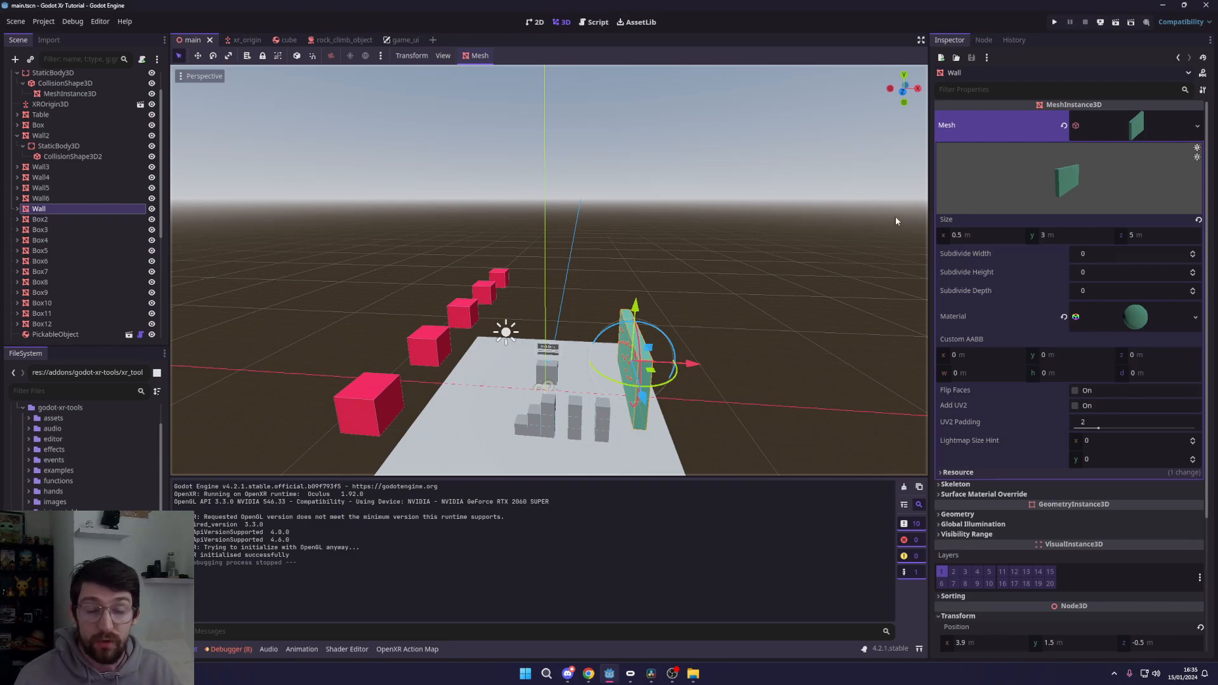